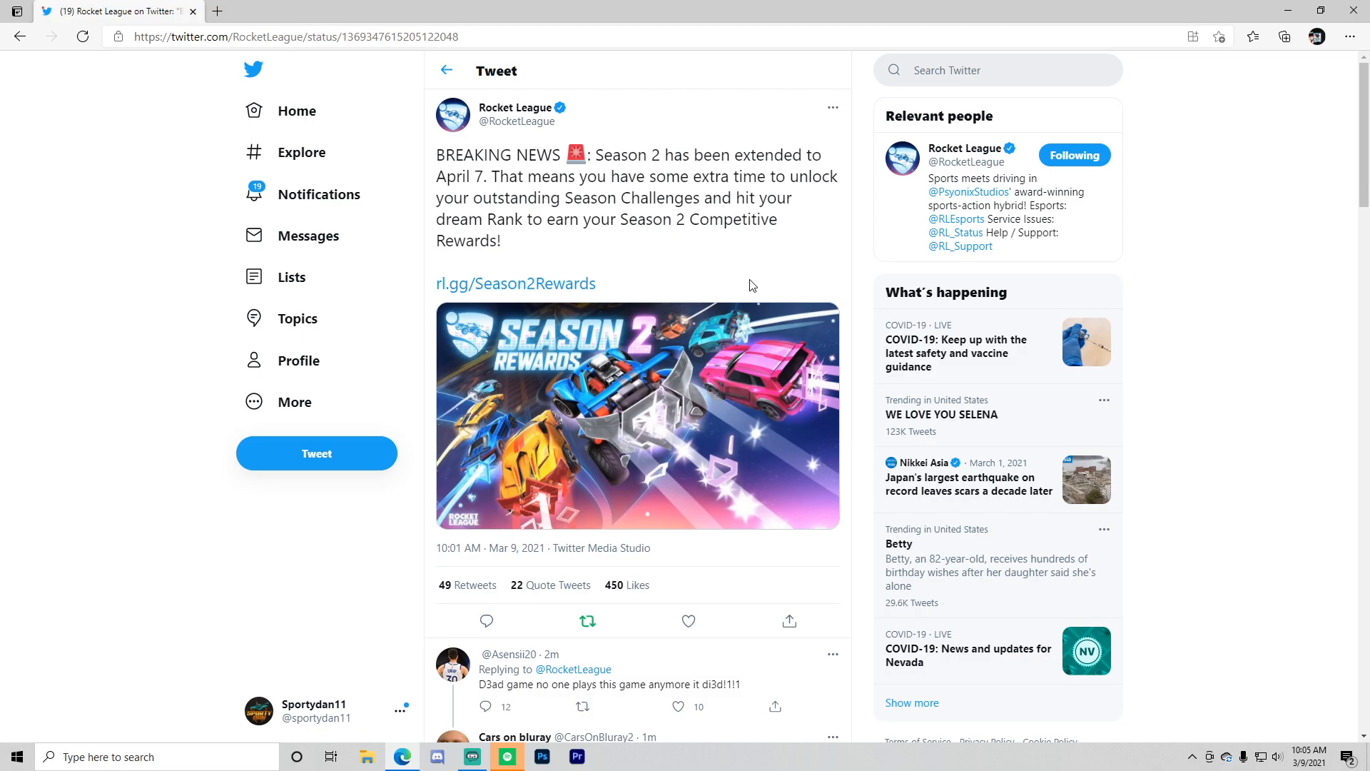
- Dismiss the password security notice and follow the tweet's rl.gg/Season2Rewards link to the article
left_click(587, 621)
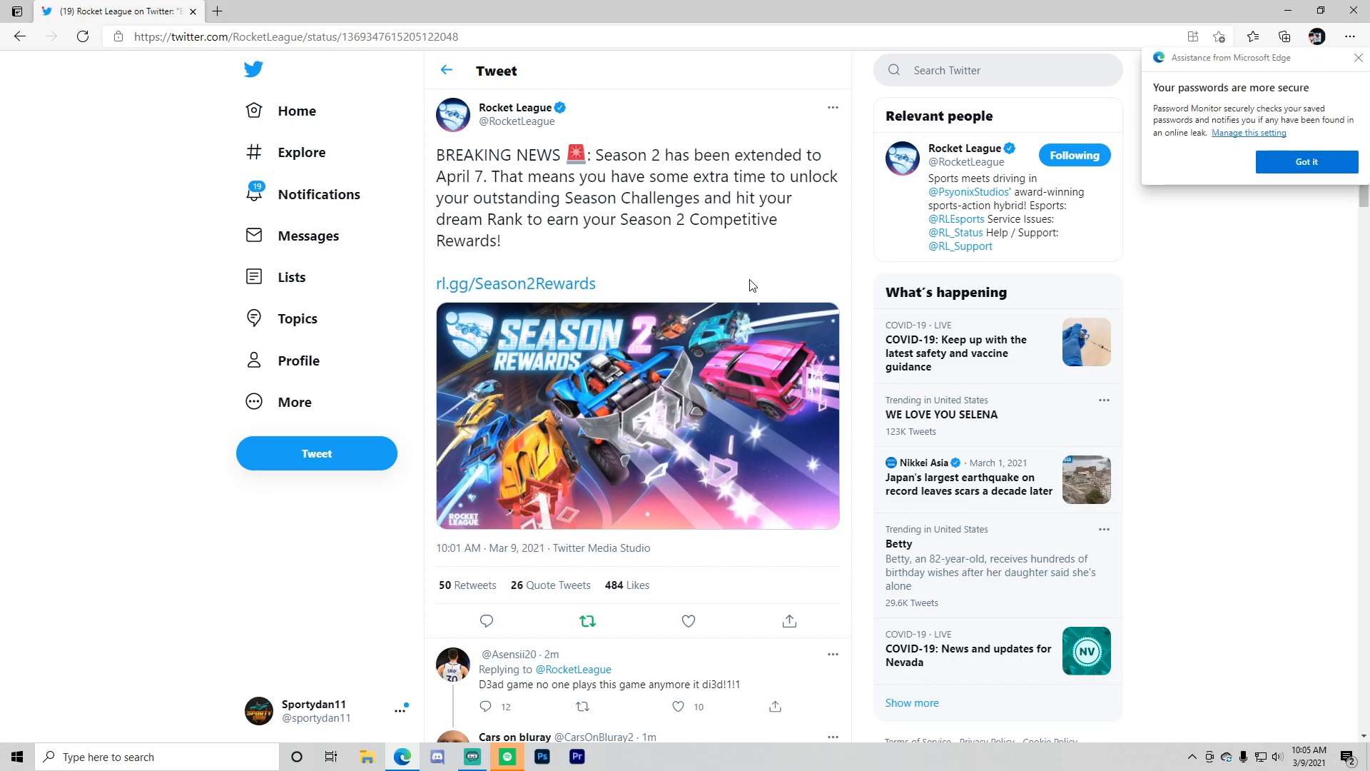
mouse_move(895, 269)
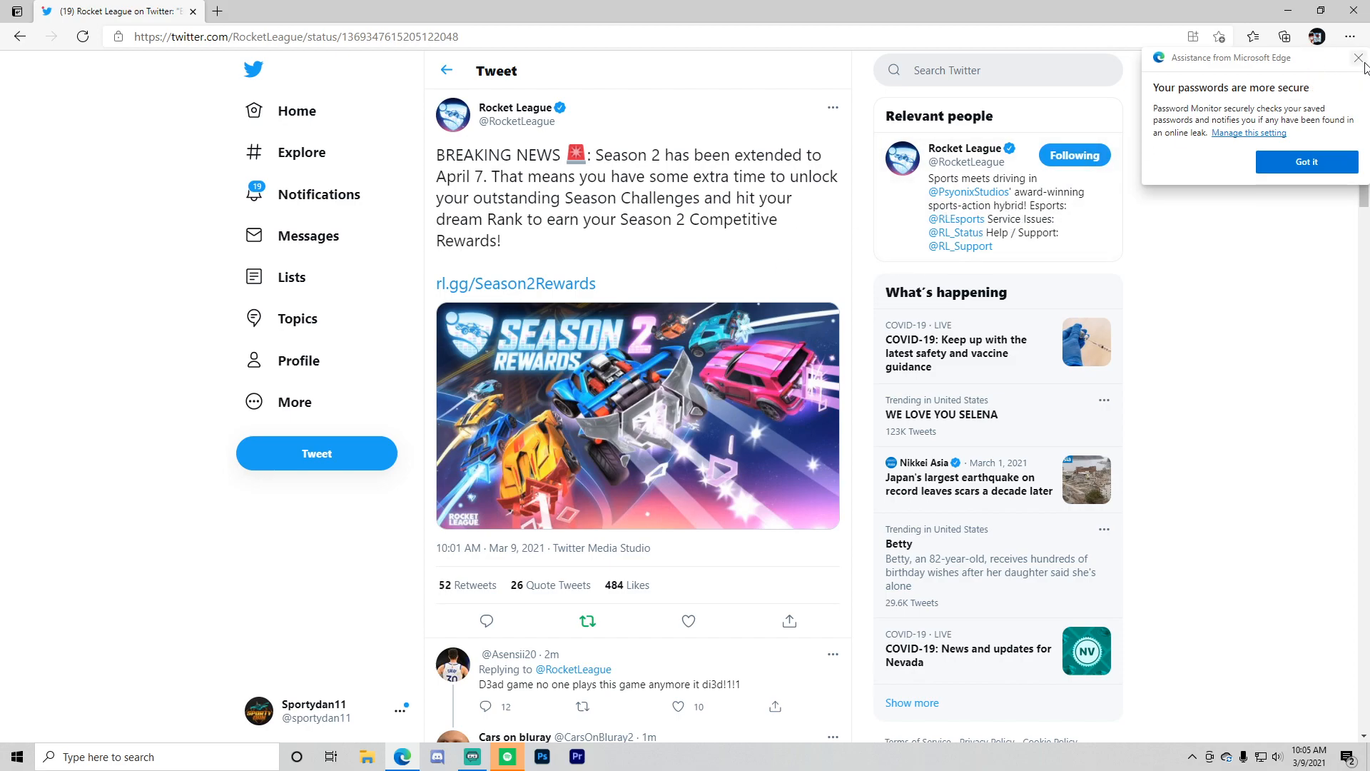
left_click(1360, 58)
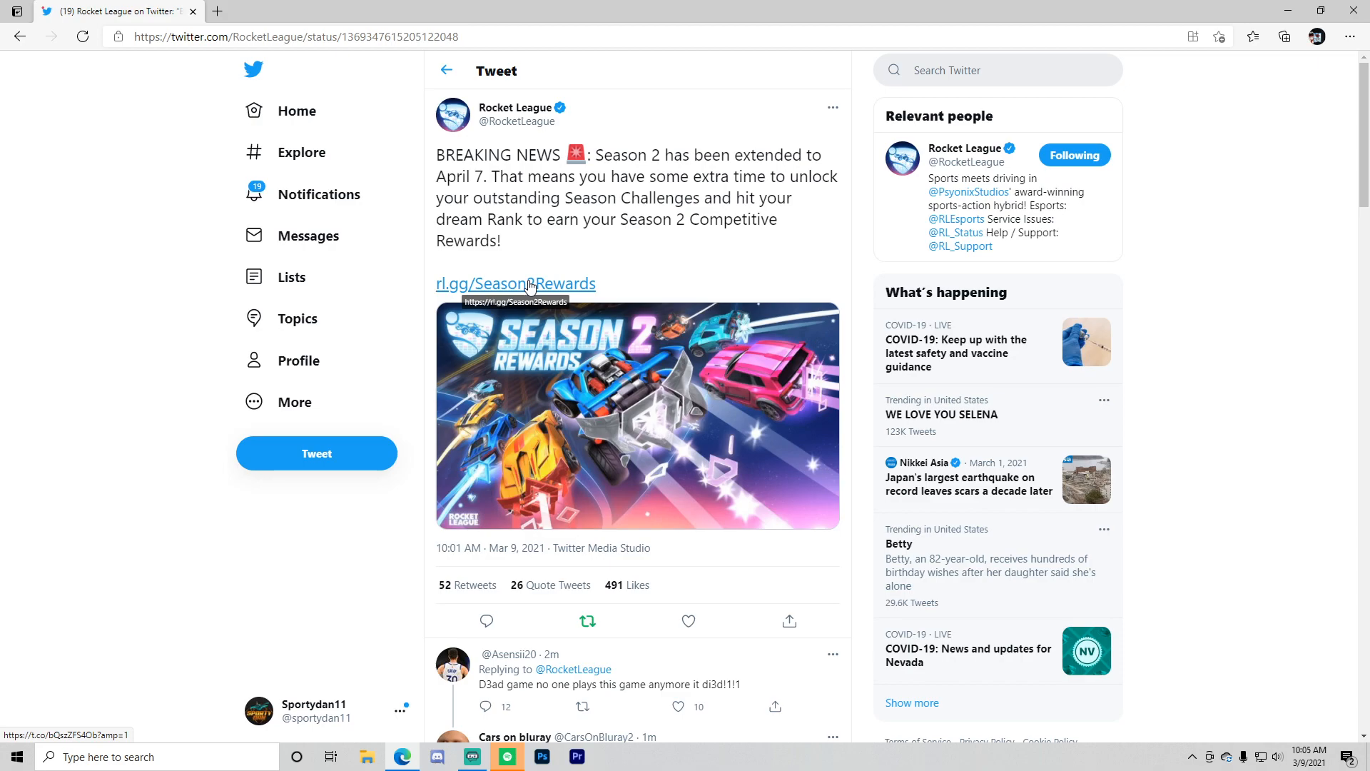
left_click(515, 284)
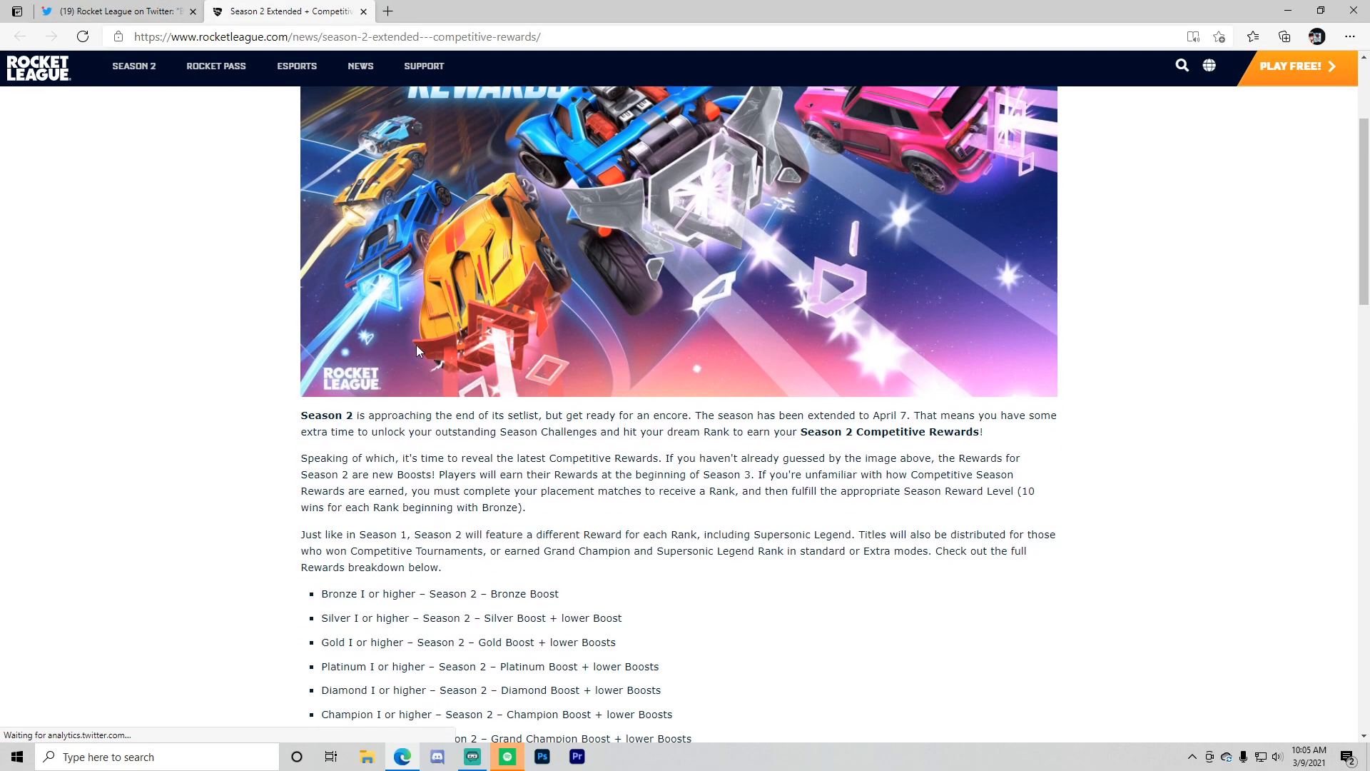
scroll("up", 3)
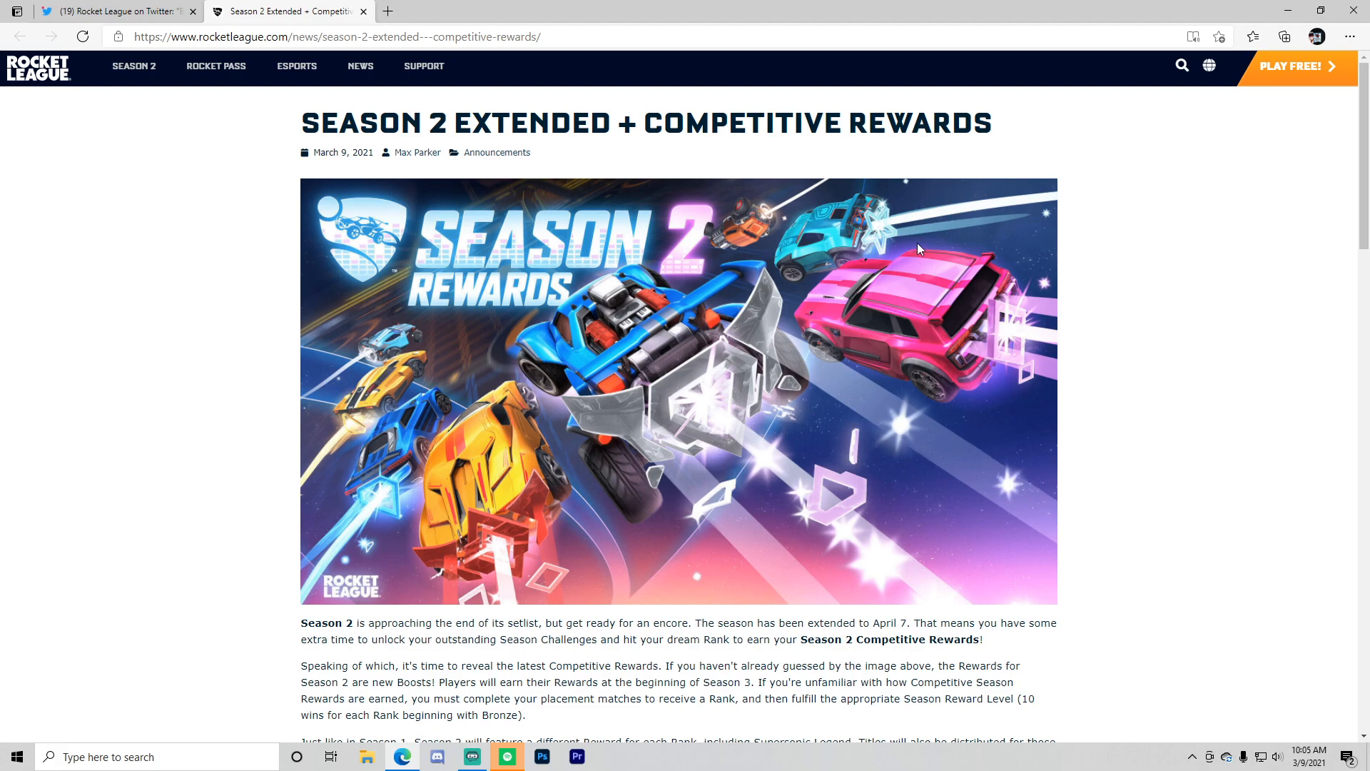
mouse_move(782, 218)
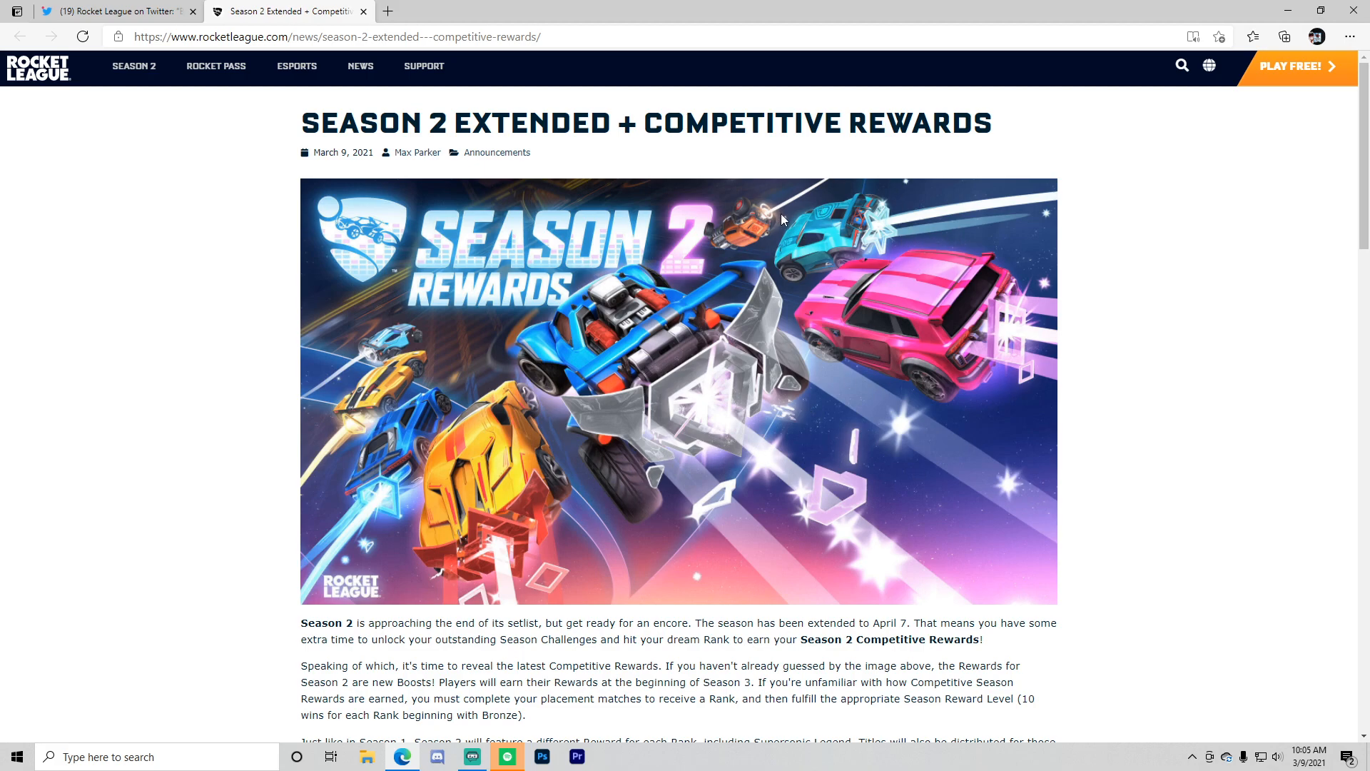
mouse_move(746, 470)
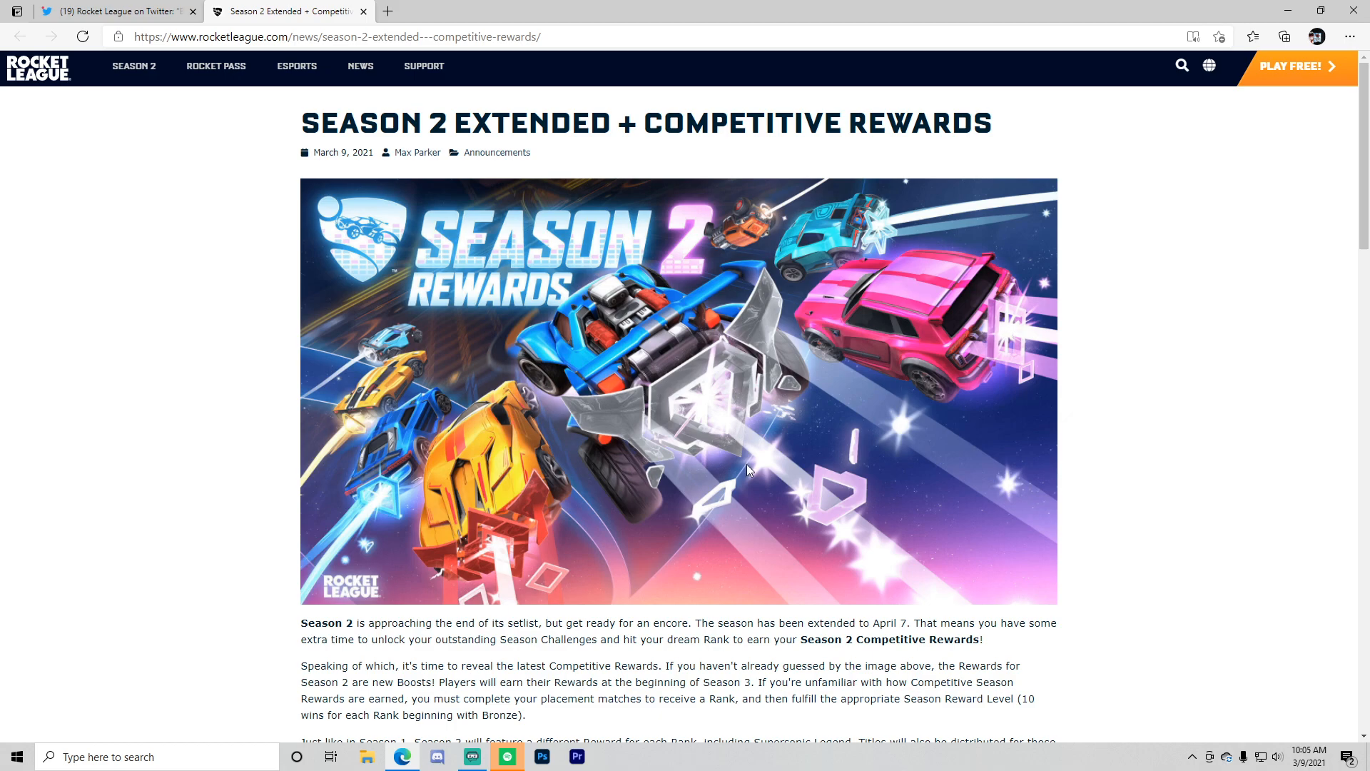
mouse_move(544, 528)
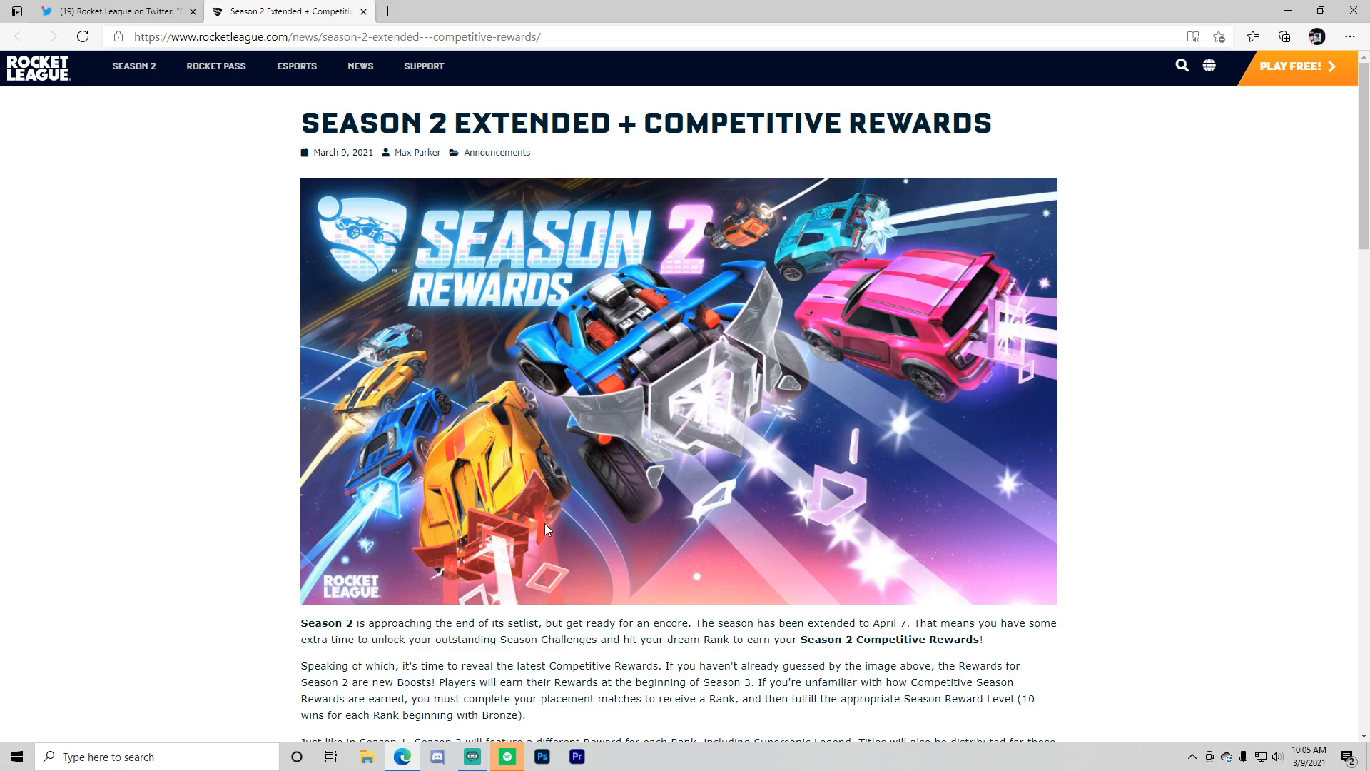
mouse_move(304, 555)
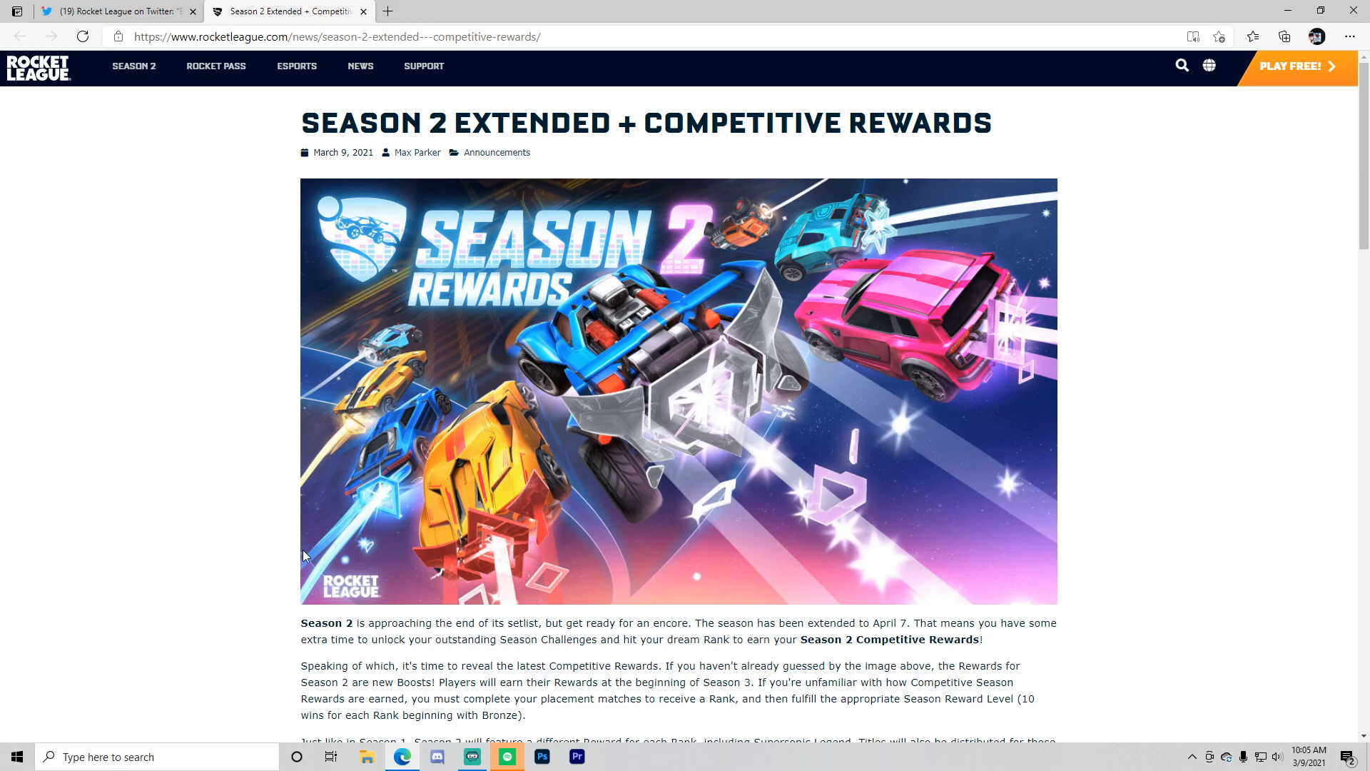
mouse_move(416, 368)
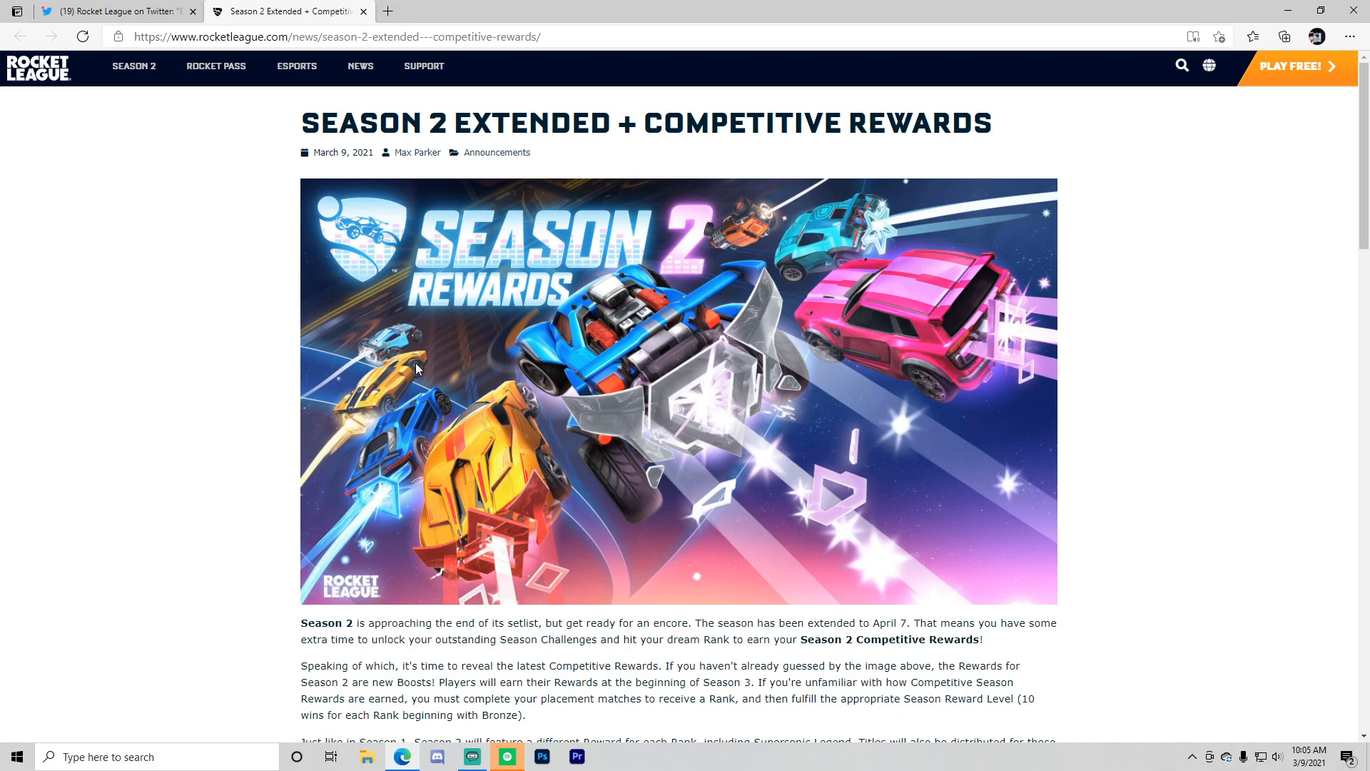
mouse_move(597, 461)
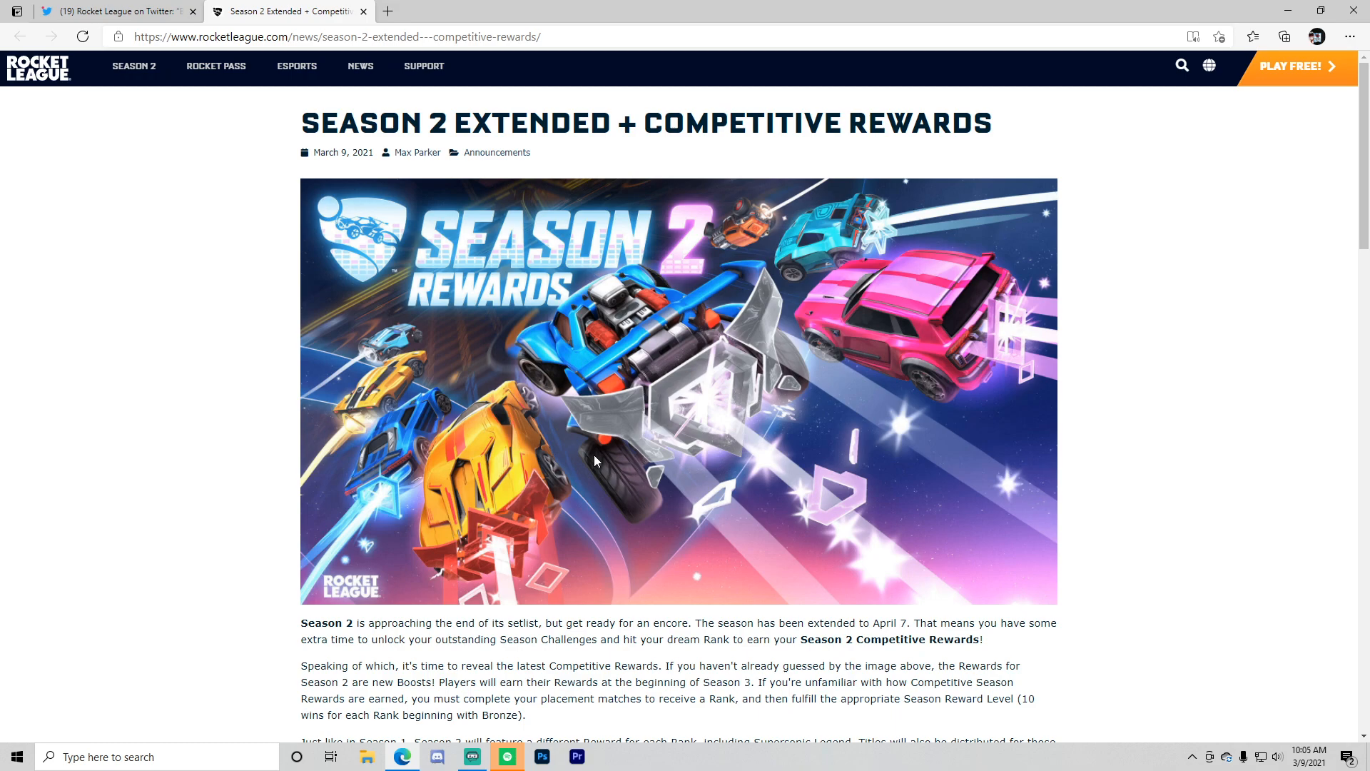
- Scroll down to the rank rewards list, Bronze through Supersonic Legend boosts
scroll("down", 3)
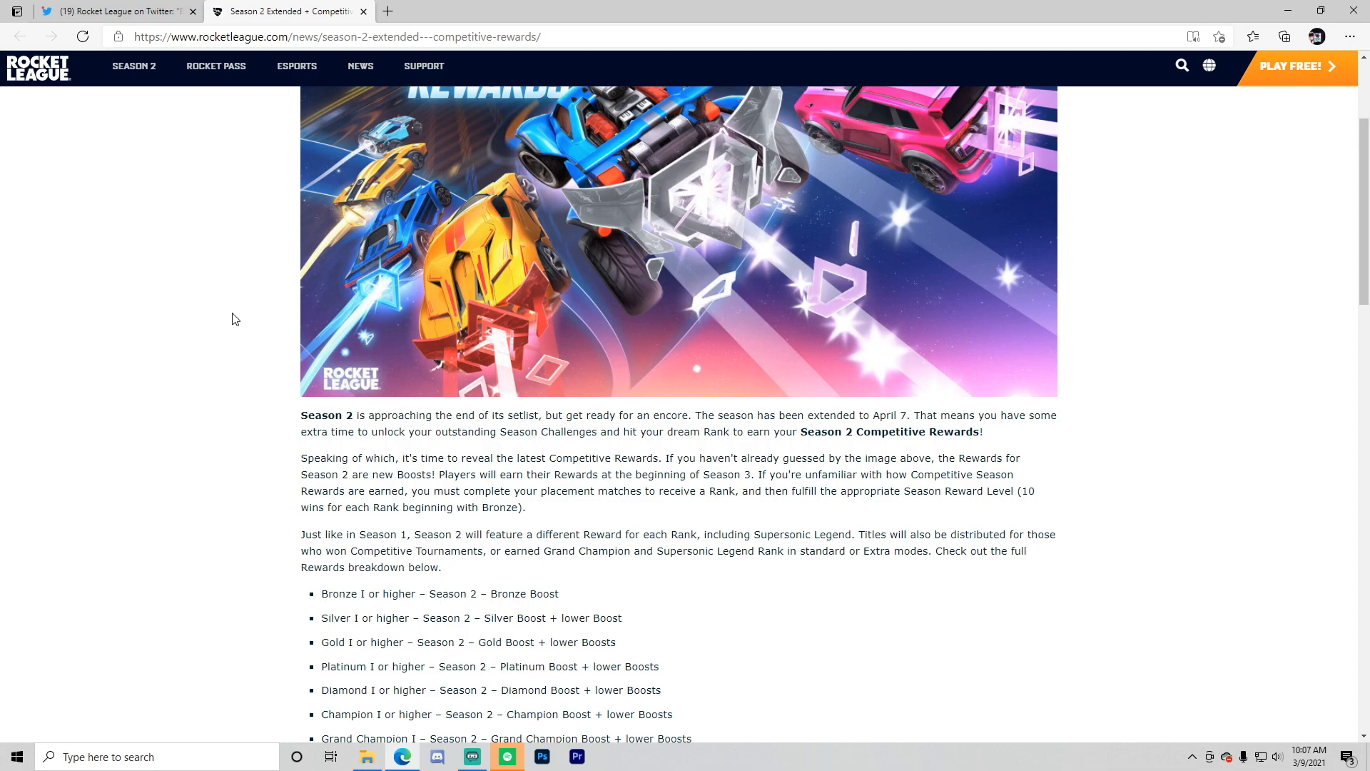
mouse_move(169, 598)
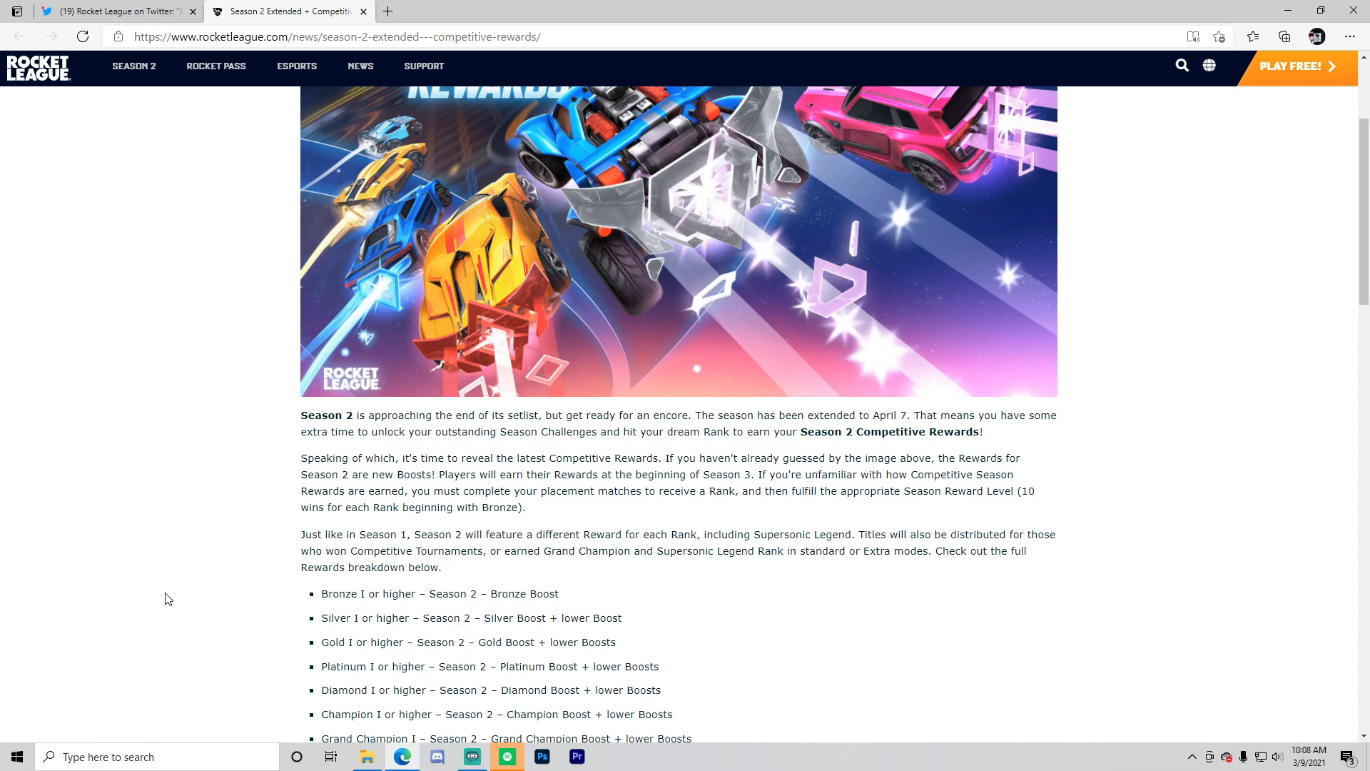
scroll("down", 3)
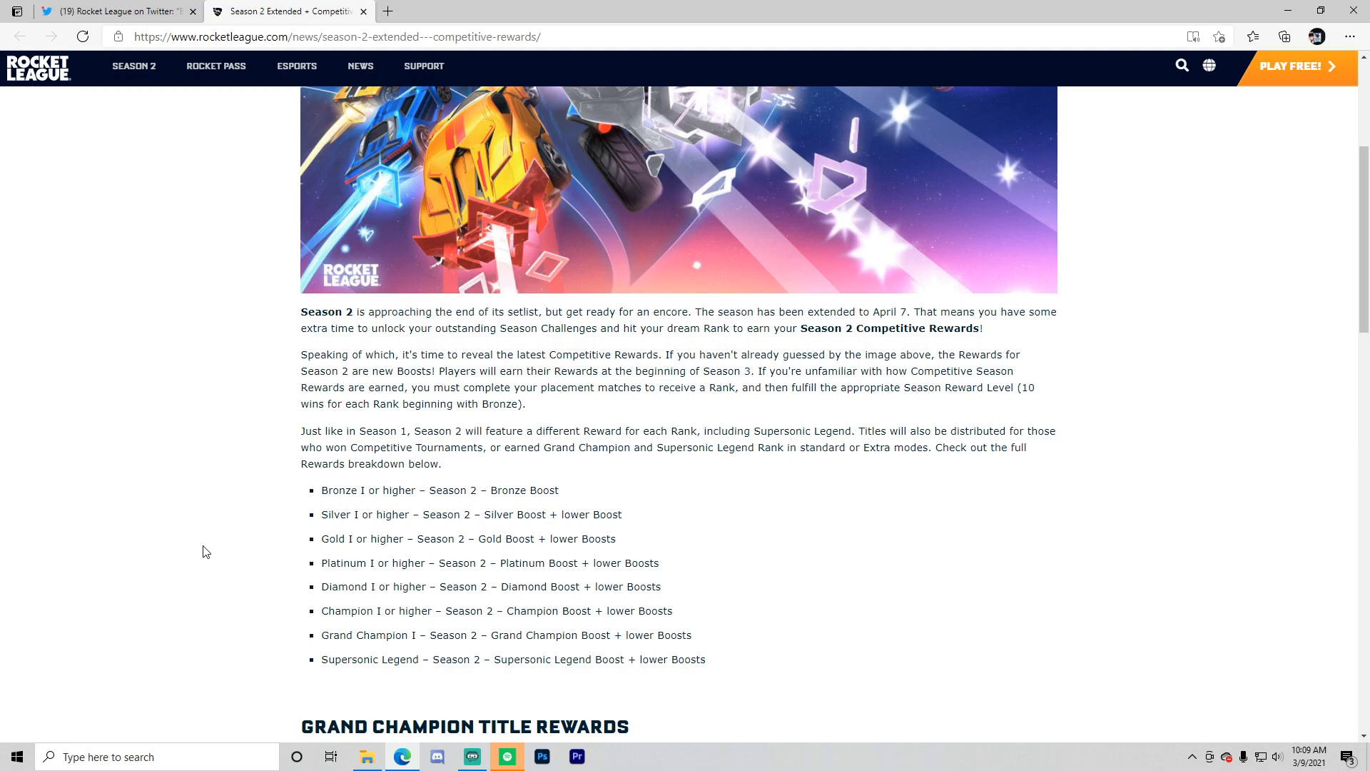
- Scroll through the Grand Champion and Supersonic Legend titles to the Season 2 Tournament Credits section
scroll("down", 3)
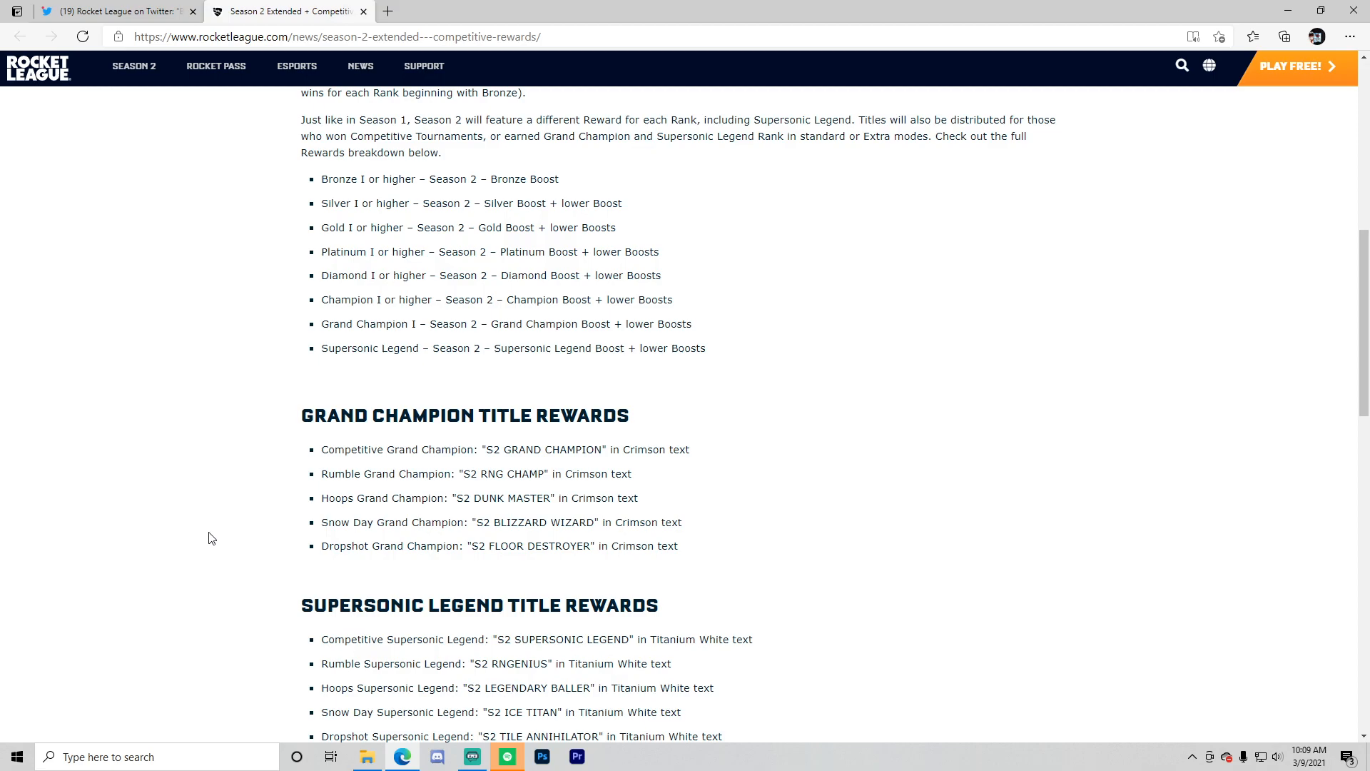
mouse_move(259, 609)
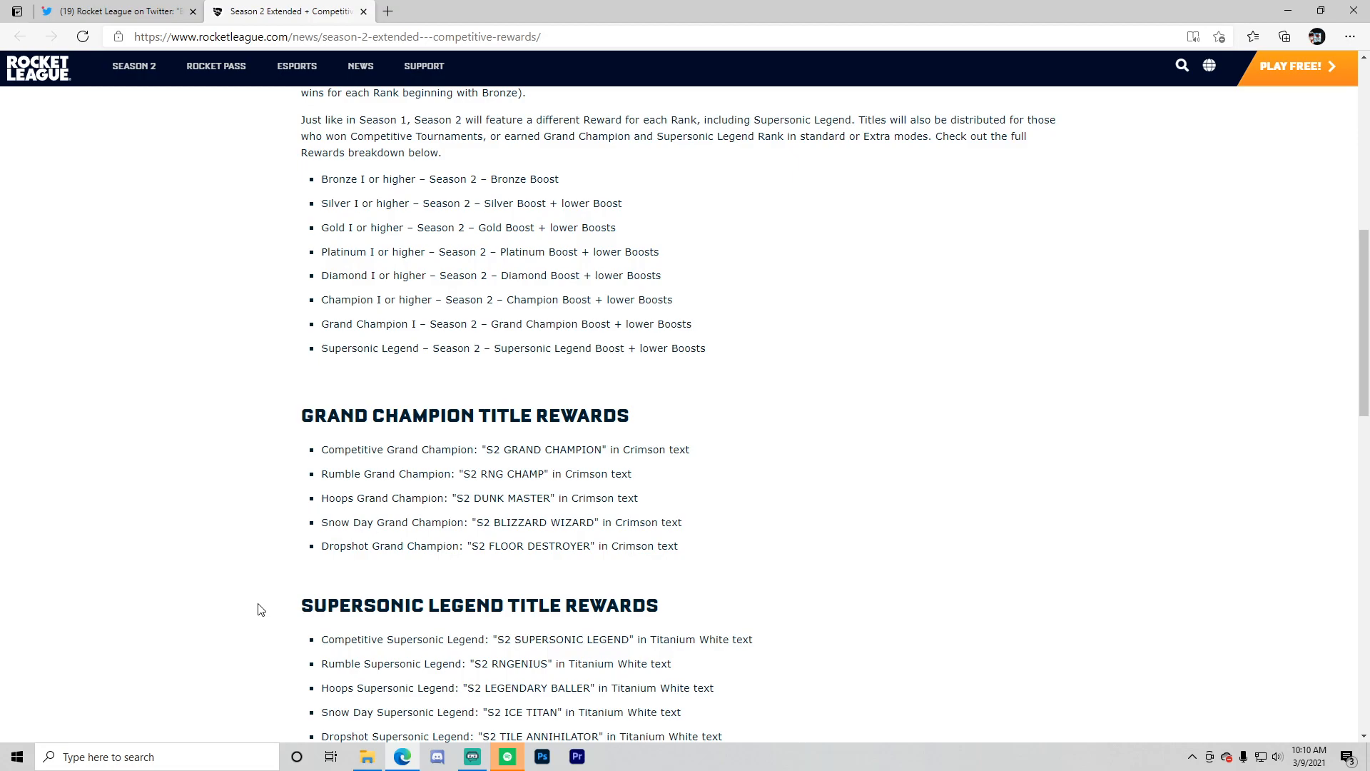
scroll("down", 3)
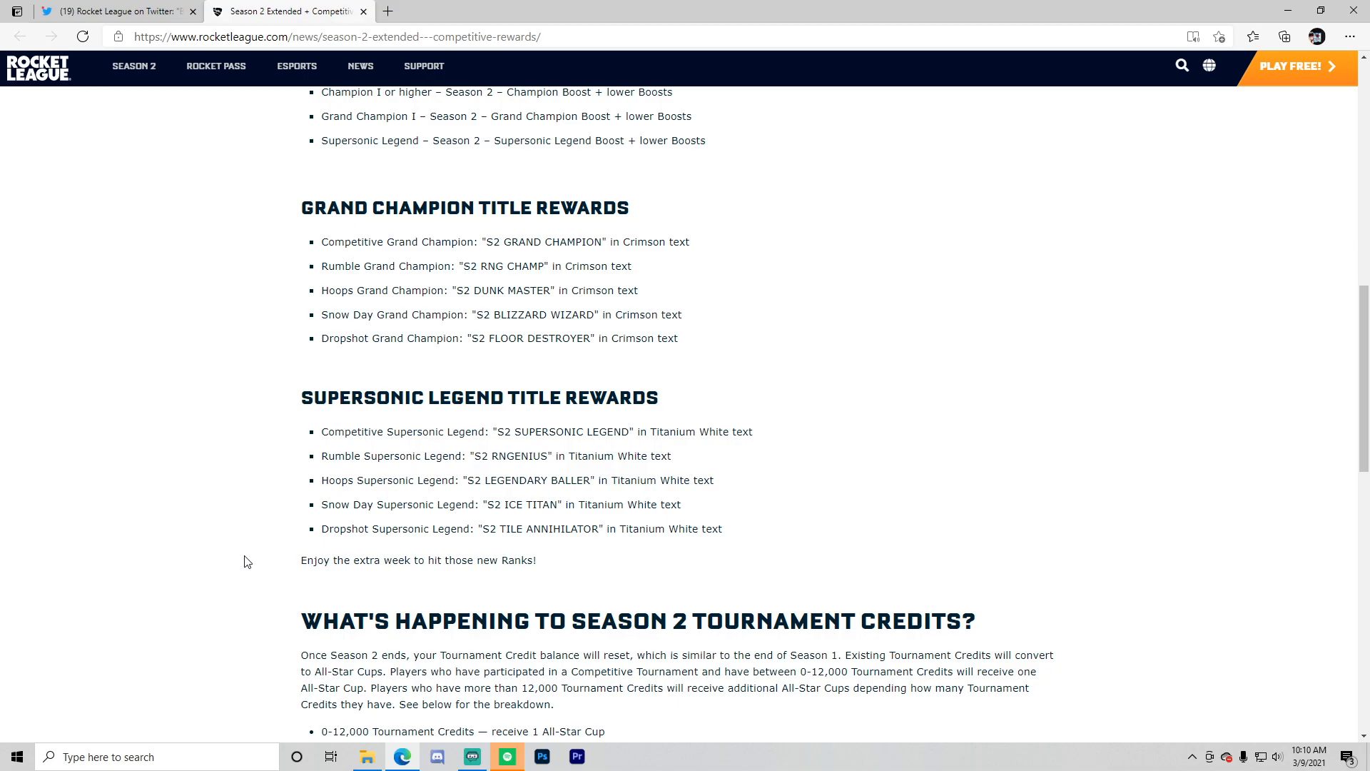
scroll("down", 3)
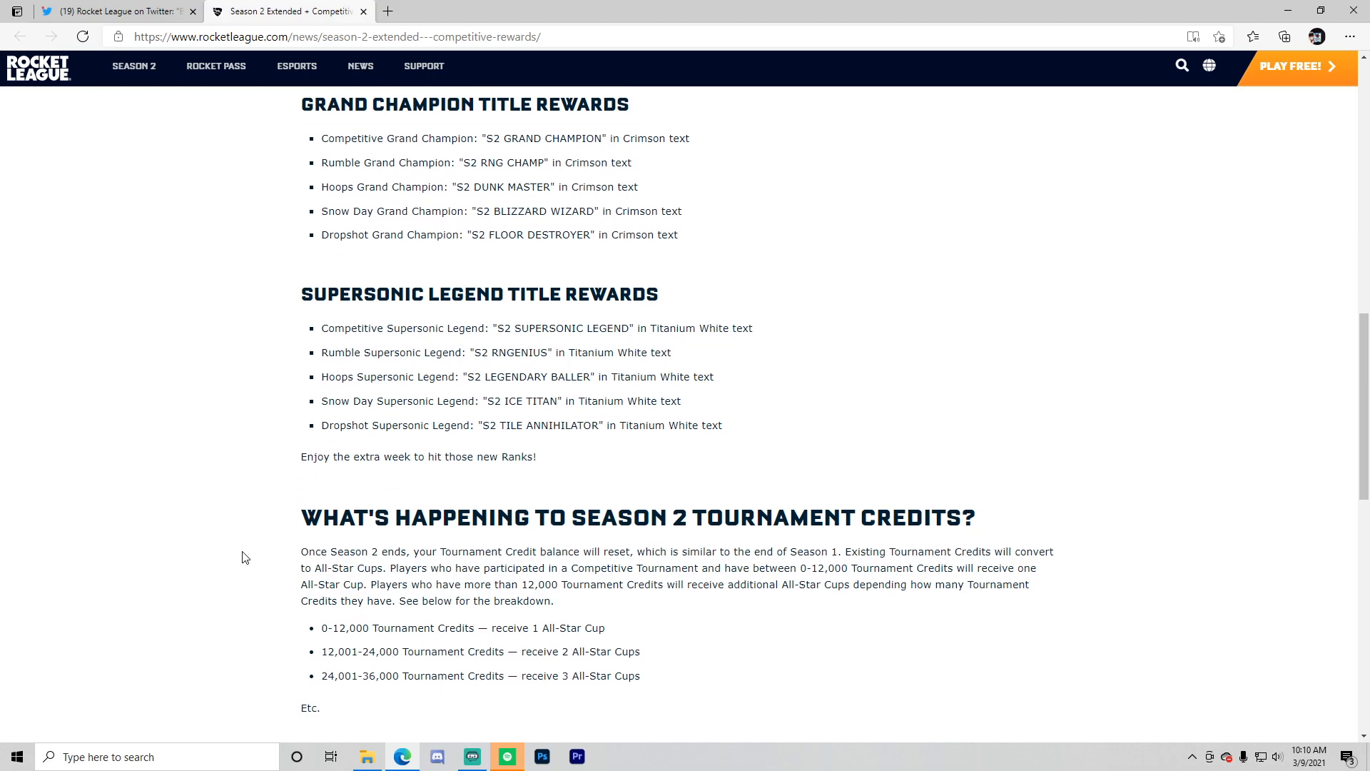
- Scroll to the closing message and Related Articles, then back up to the rewards breakdown list
scroll("down", 3)
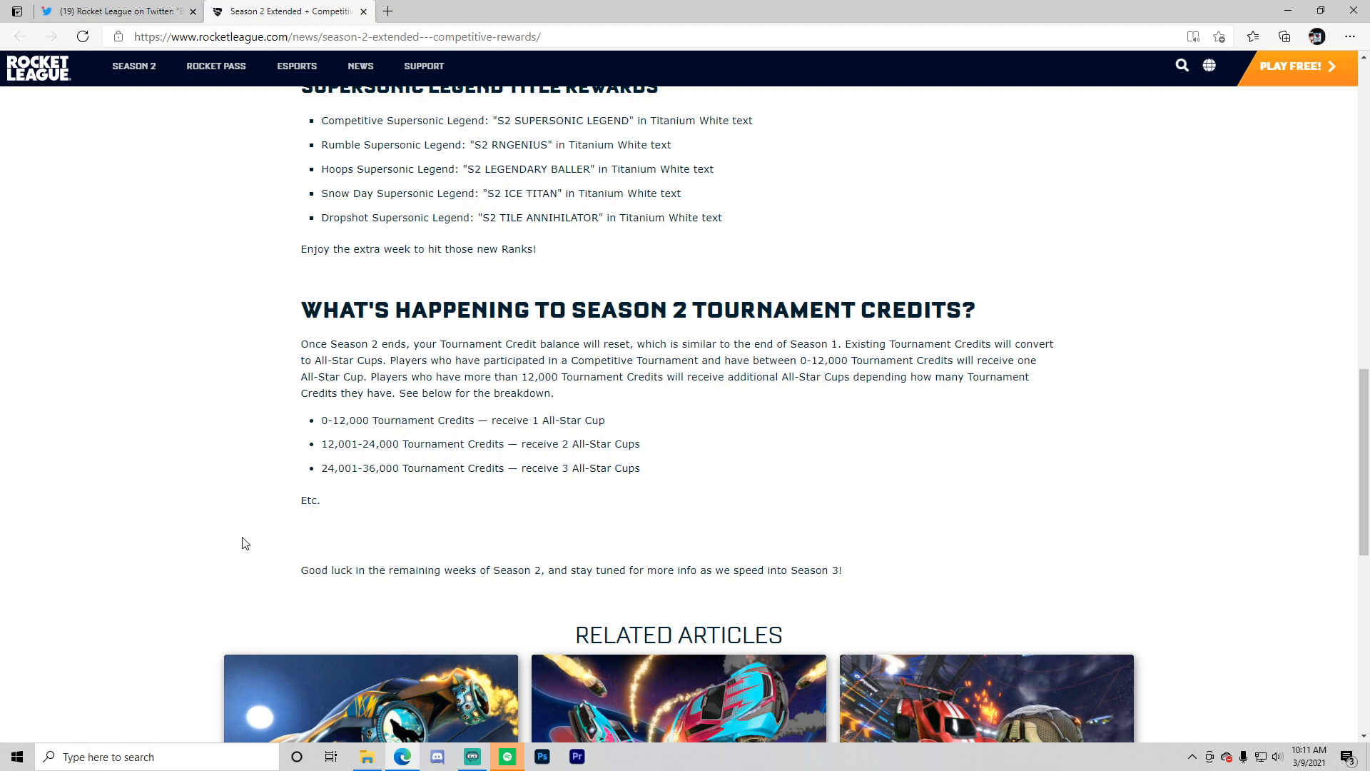
scroll("up", 3)
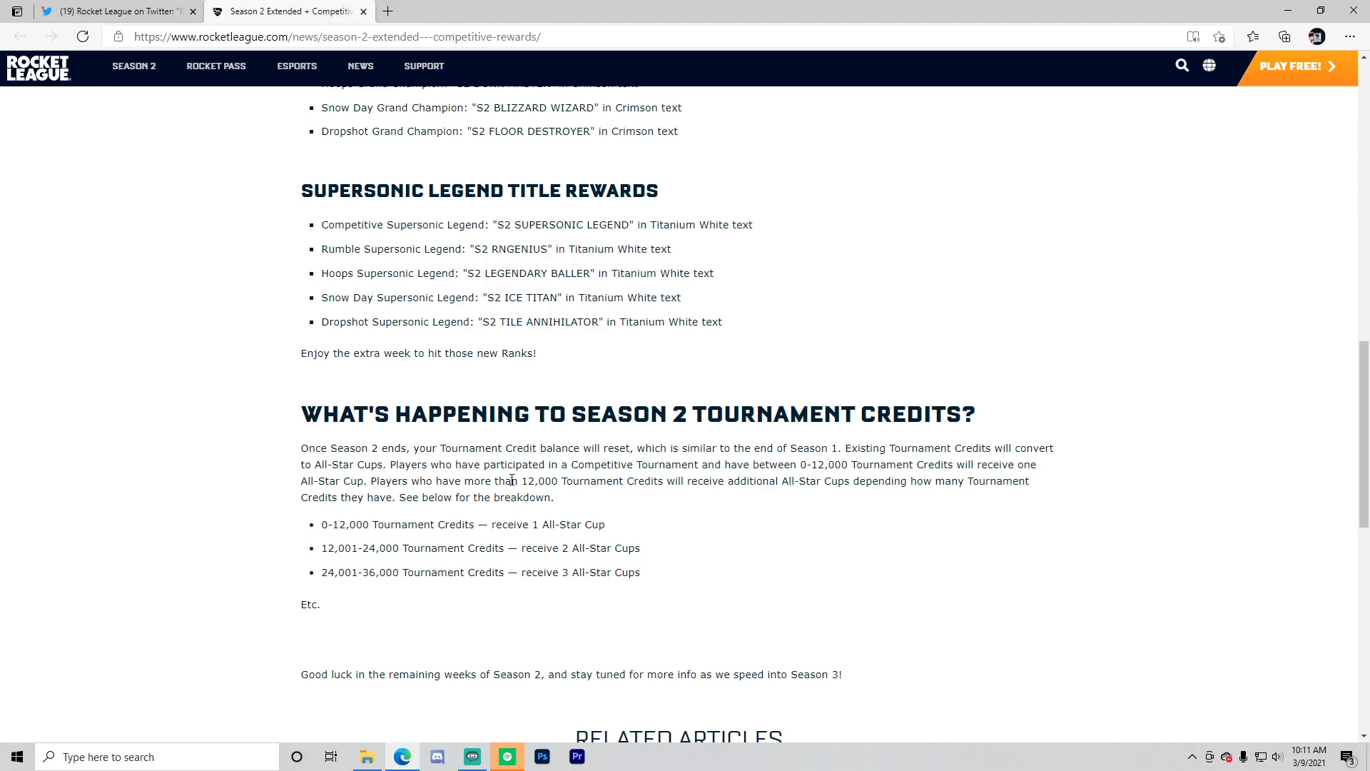
scroll("up", 3)
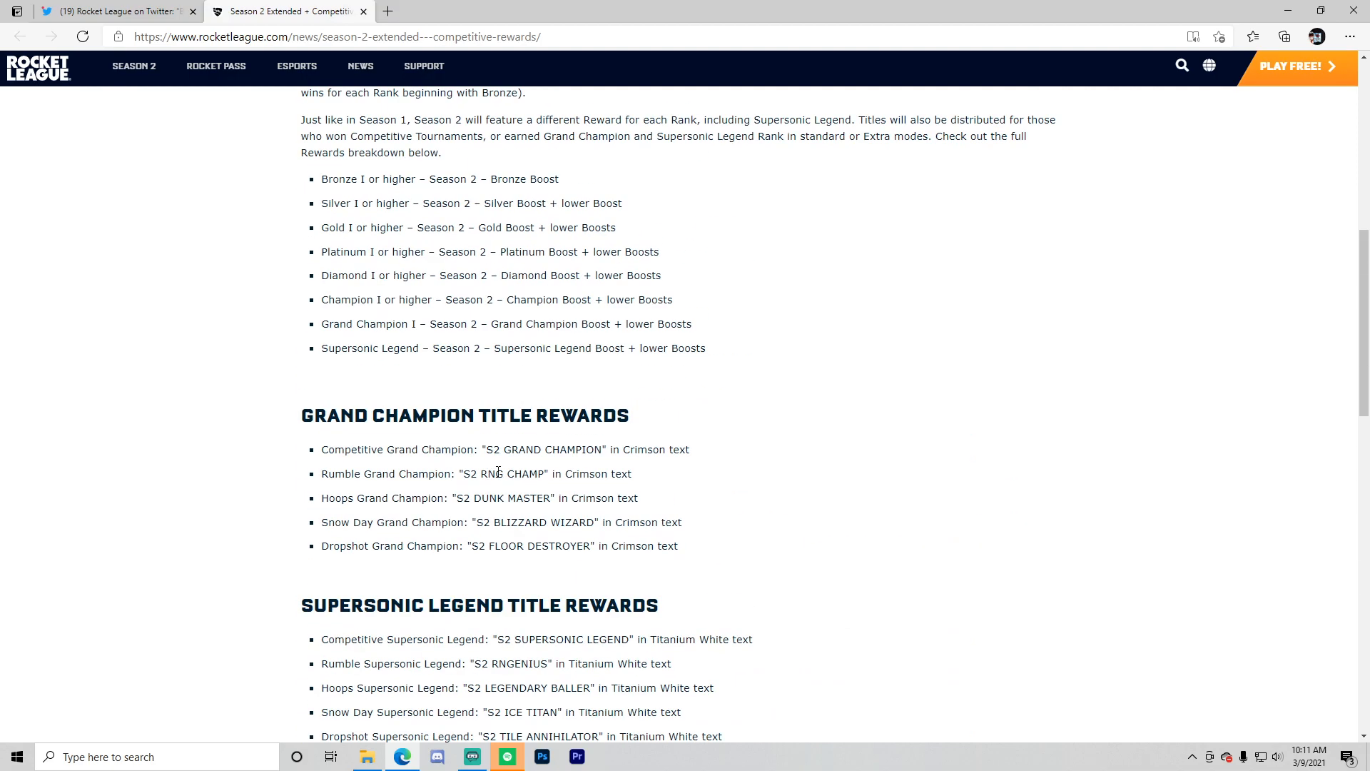
- Scroll up to the article title, then down slightly to the opening paragraphs
scroll("up", 3)
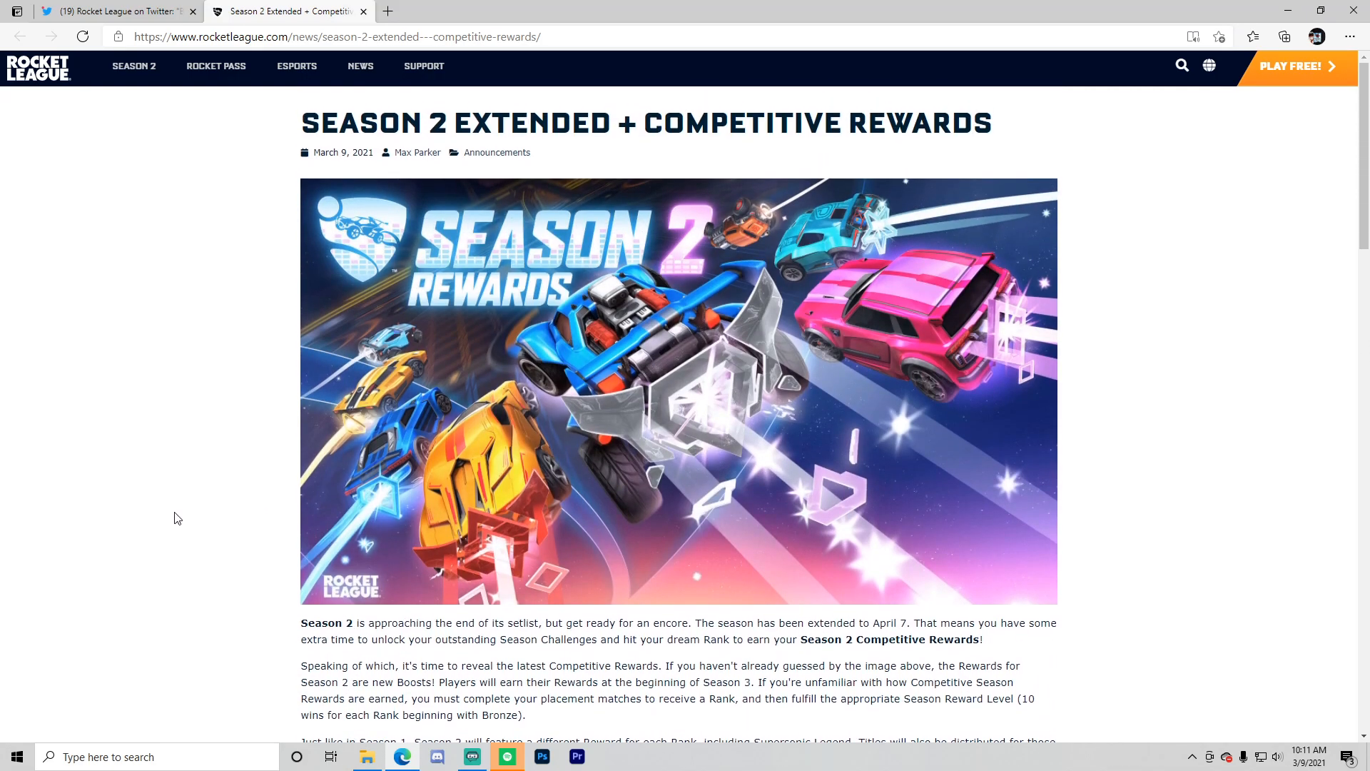
mouse_move(50, 548)
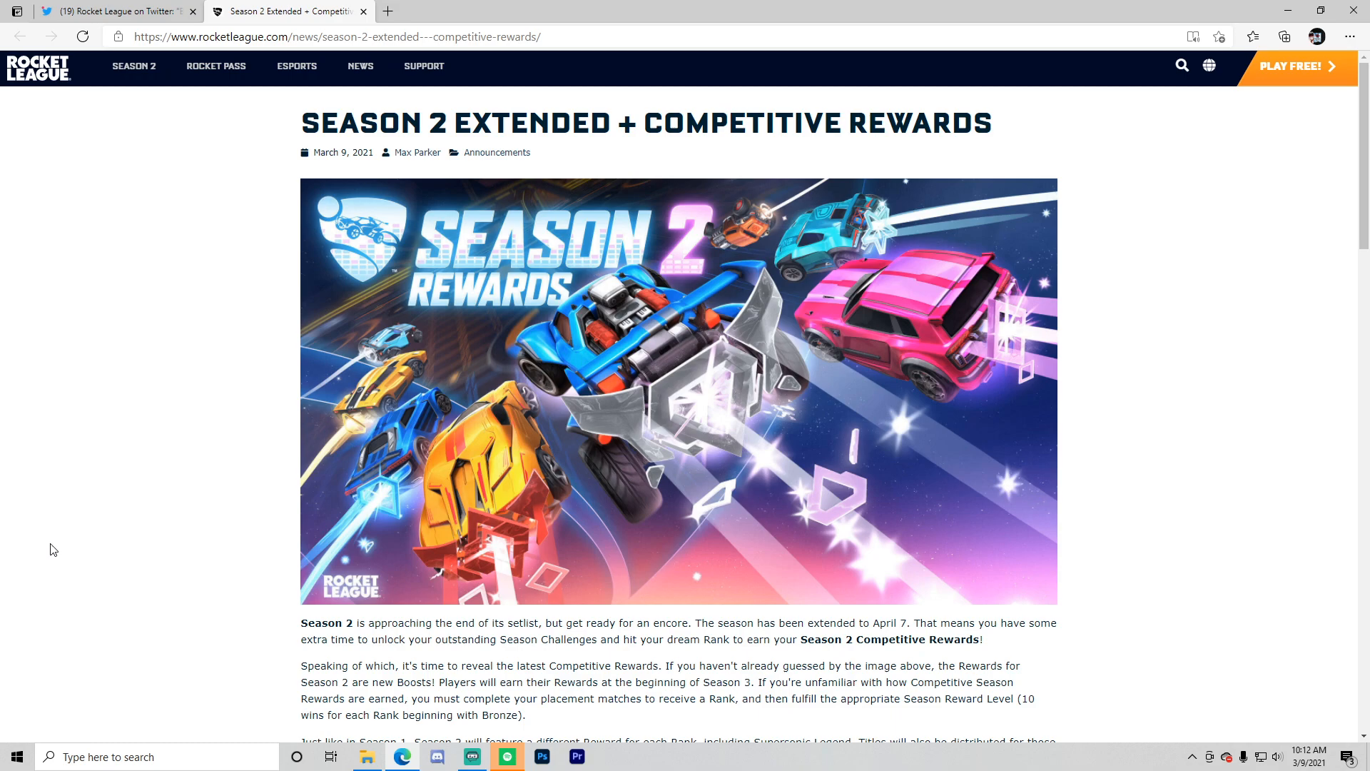
mouse_move(100, 581)
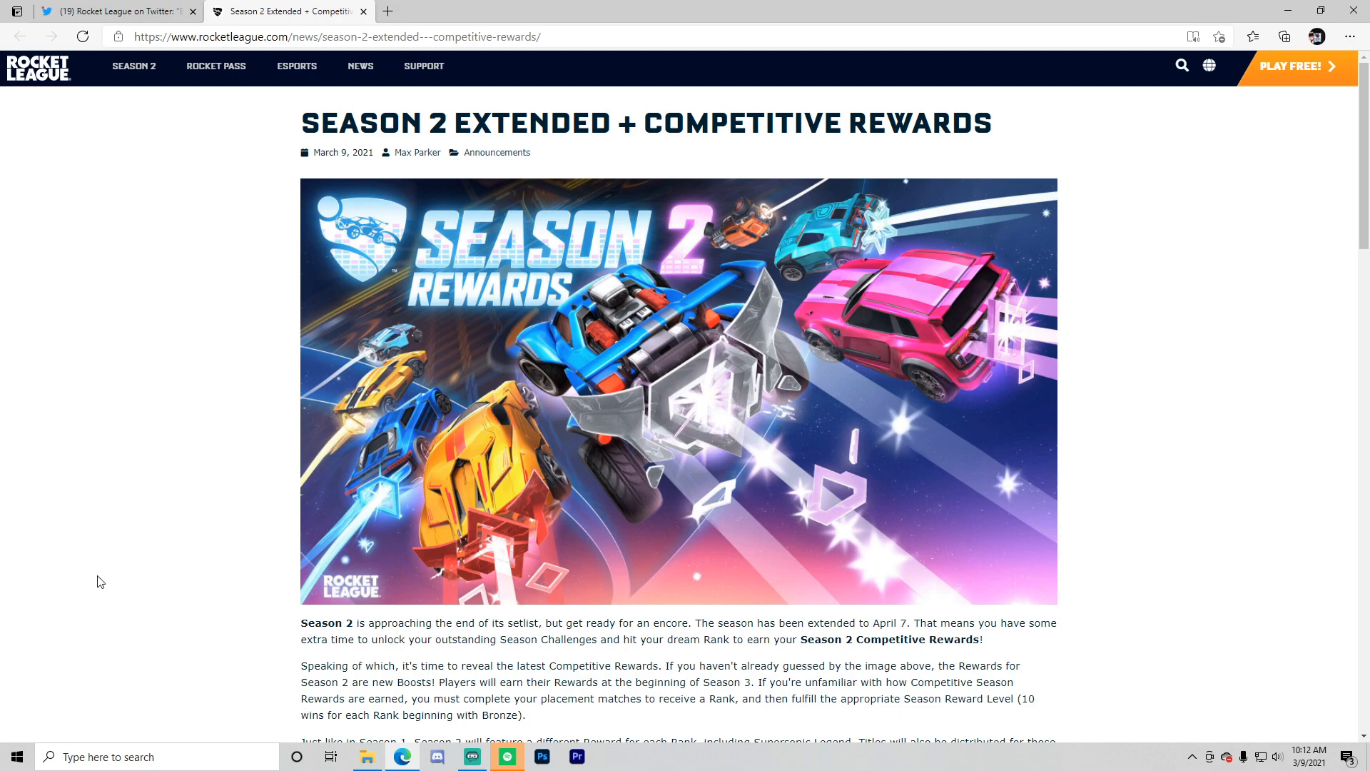
scroll("down", 3)
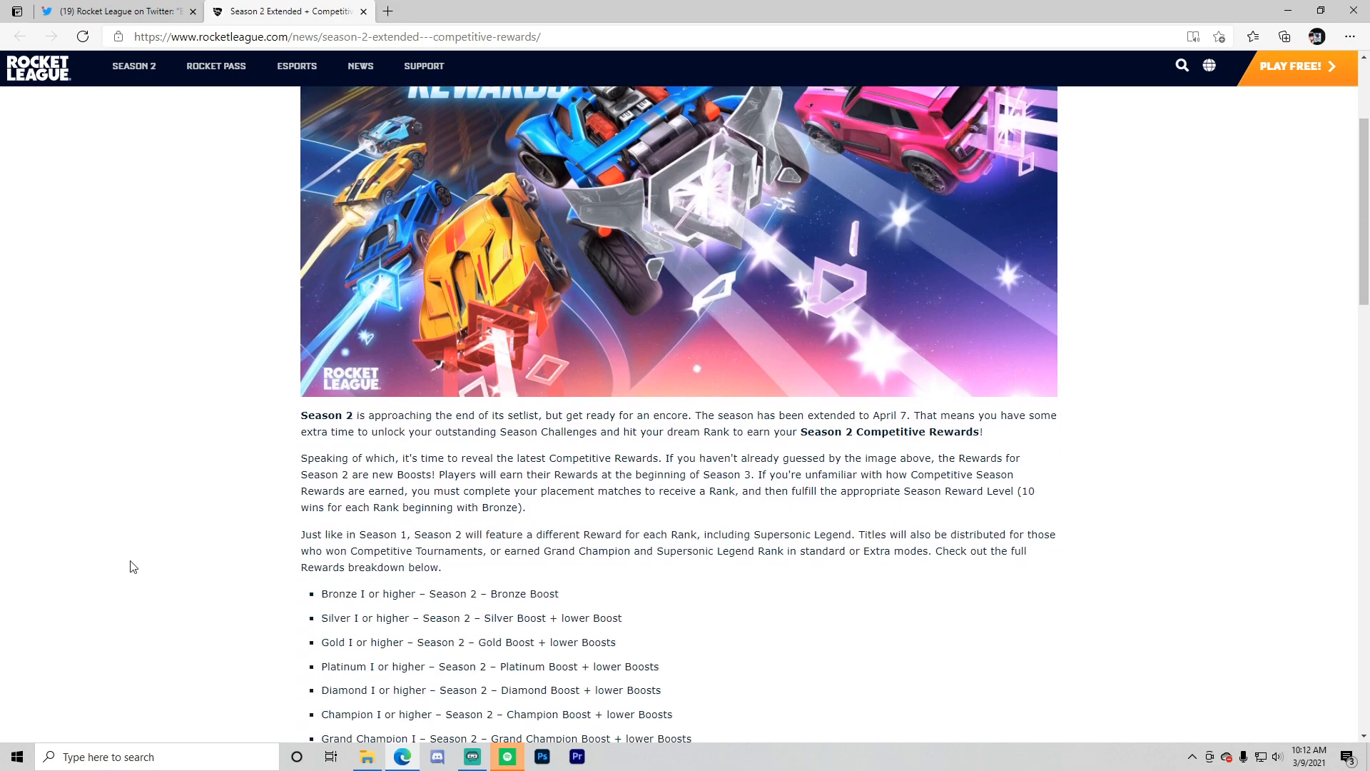